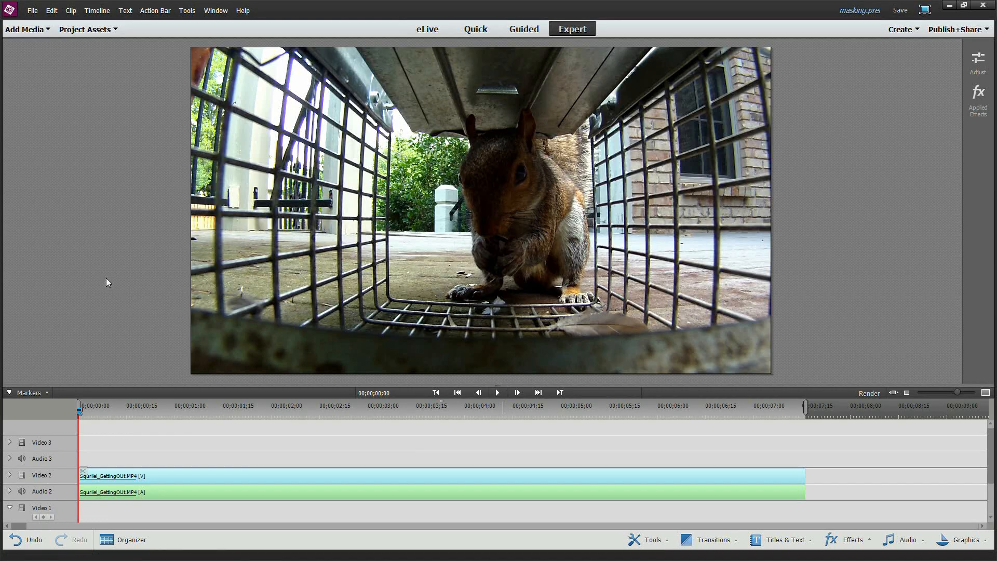
Preview the squirrel footage from the start, then apply an Effects Mask to the clip.
{"action": "left_click", "coordinate": [497, 392]}
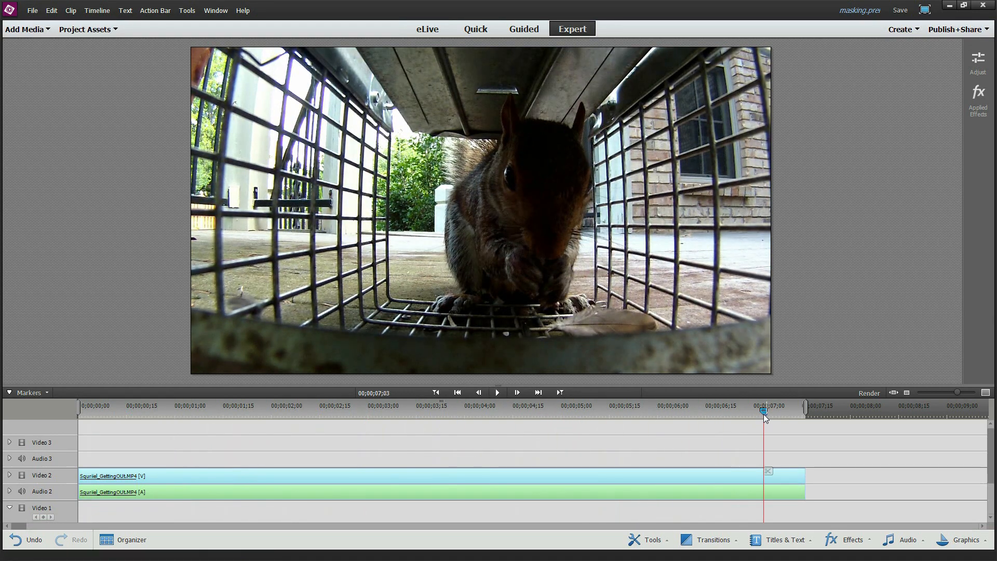
{"action": "left_click", "coordinate": [82, 405]}
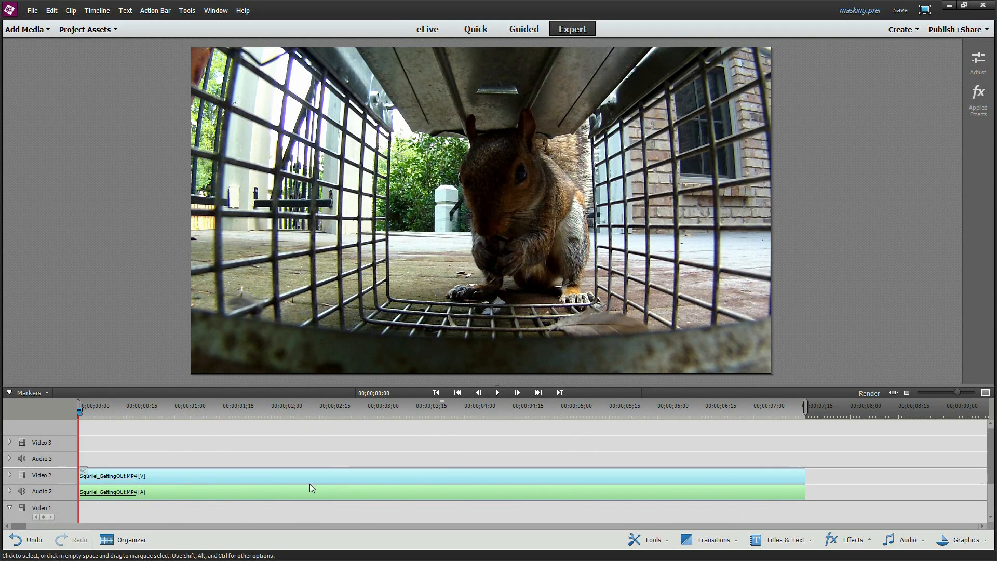
{"action": "right_click", "coordinate": [312, 487]}
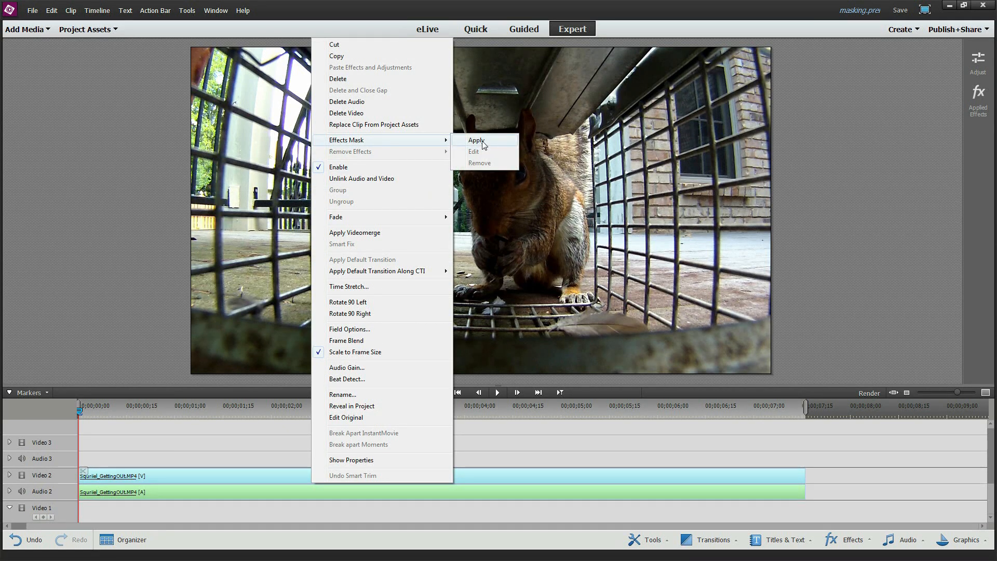
{"action": "left_click", "coordinate": [476, 140]}
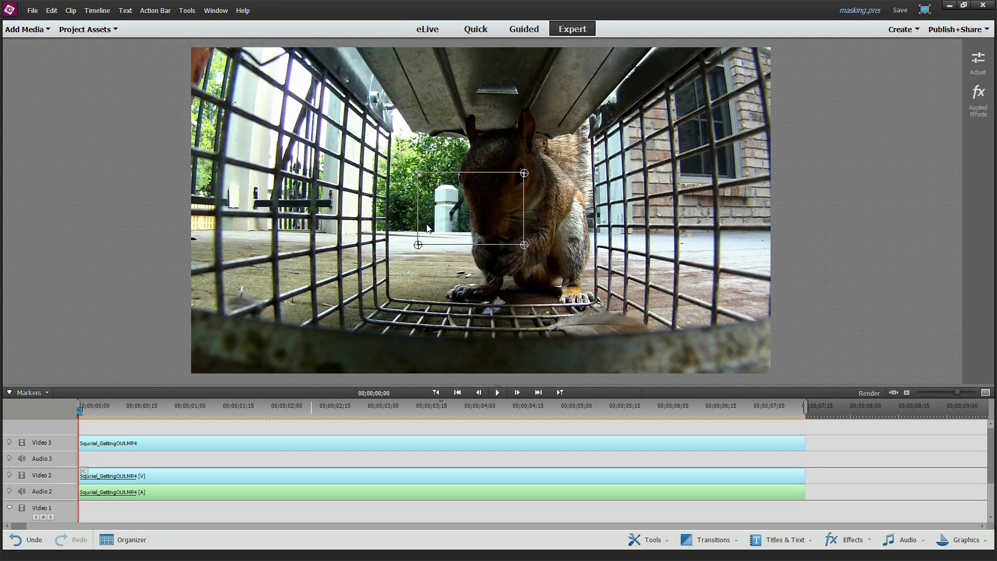
{"action": "mouse_move", "coordinate": [473, 209]}
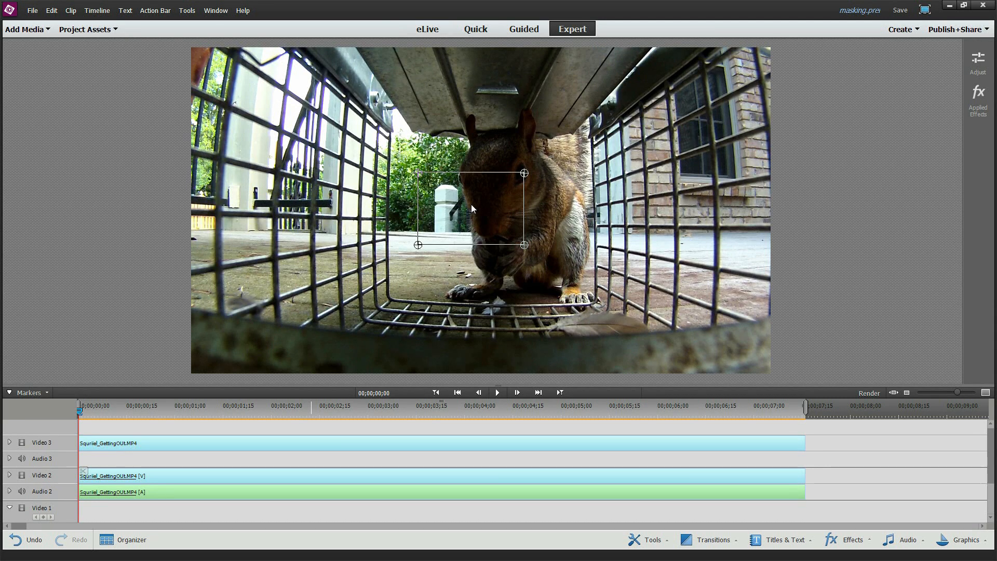
{"action": "mouse_move", "coordinate": [481, 207]}
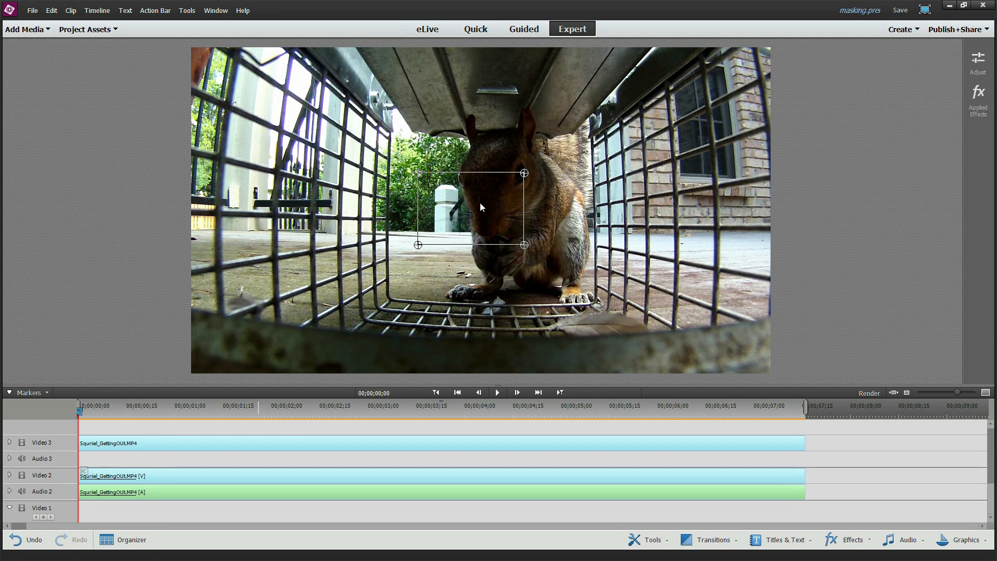
{"action": "mouse_move", "coordinate": [978, 124]}
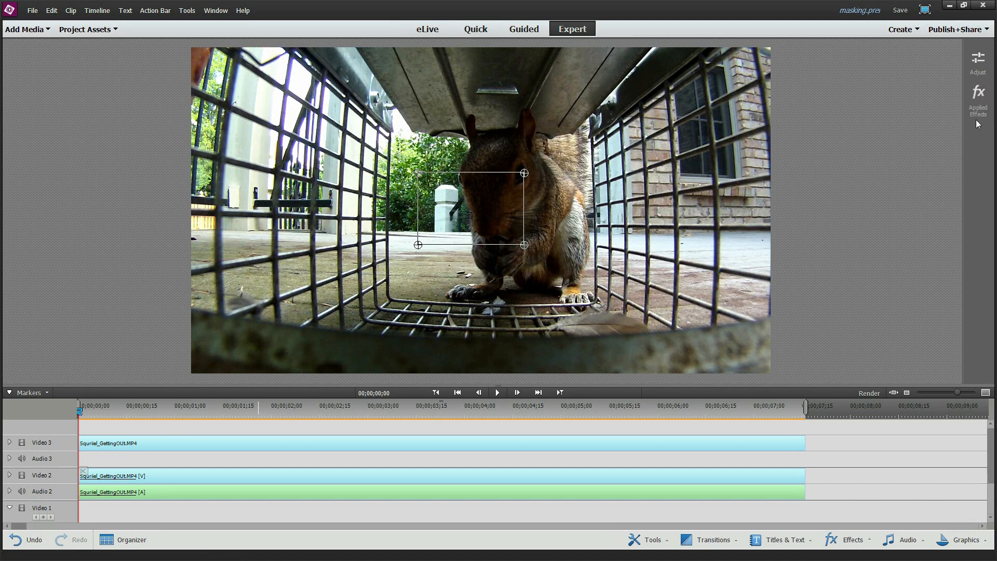
Show Applied Effects and select the Mask to reveal its four corner coordinates.
{"action": "left_click", "coordinate": [977, 93]}
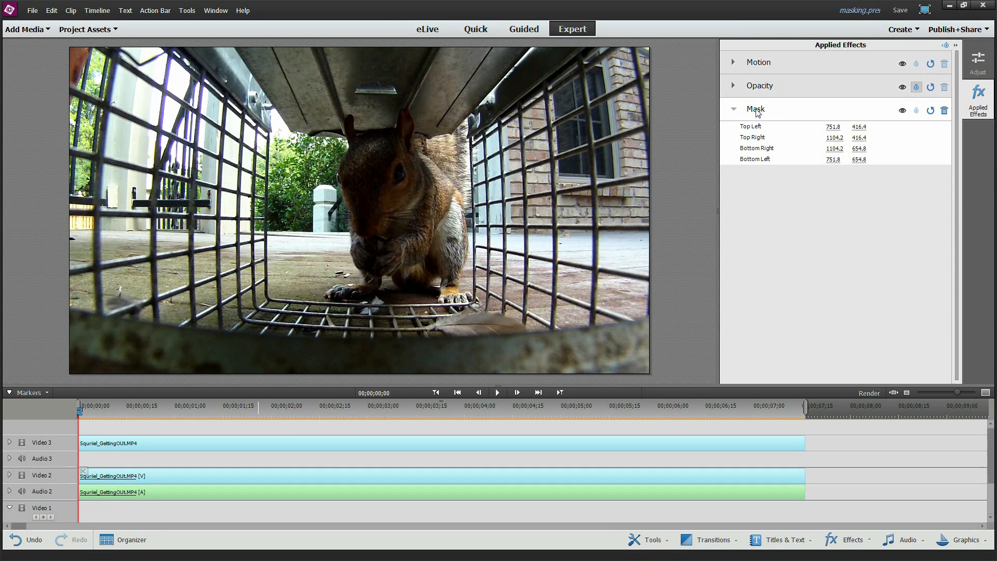
{"action": "left_click", "coordinate": [756, 109]}
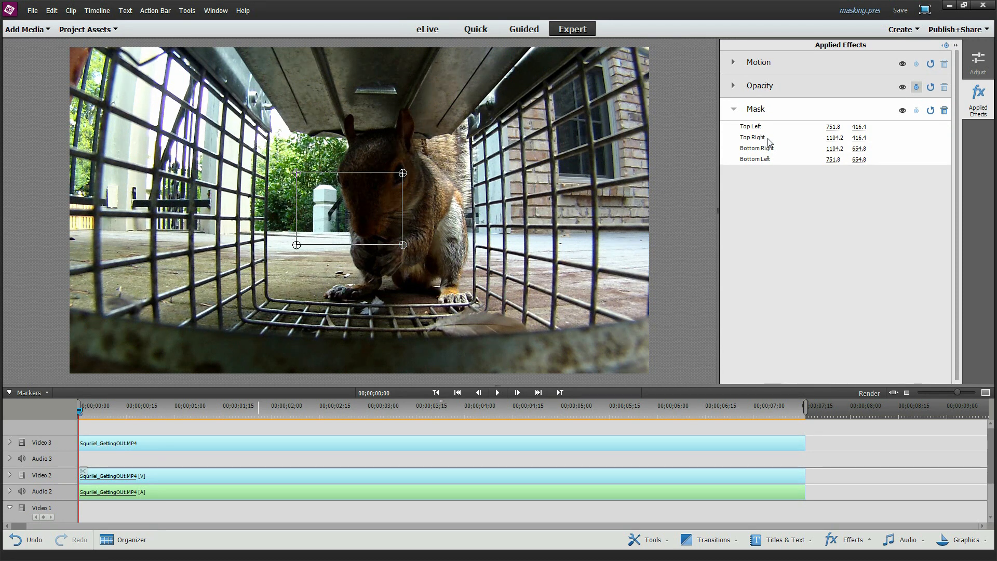
{"action": "mouse_move", "coordinate": [771, 166]}
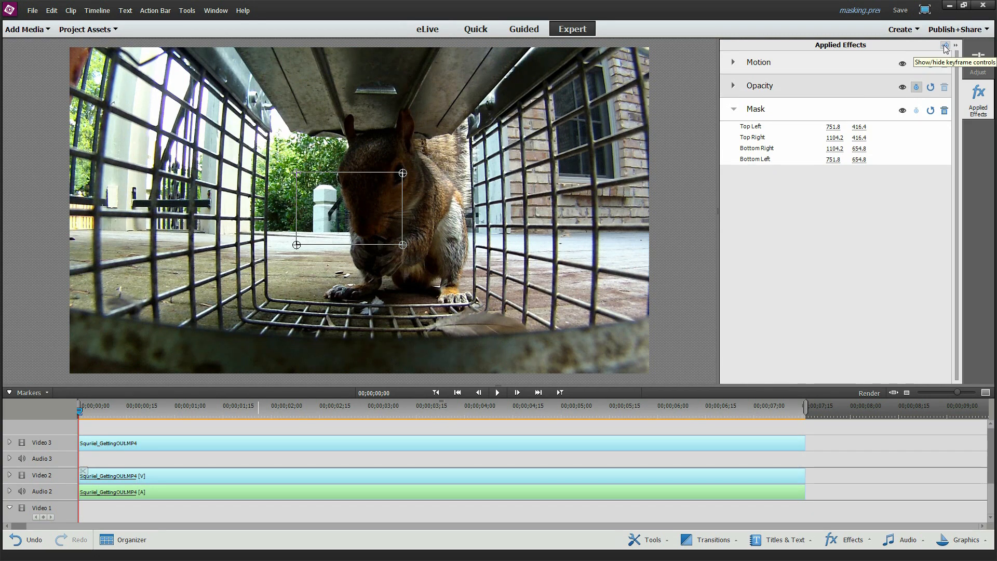
Show keyframe controls, return the playhead to the clip start, and expand the Mask corners.
{"action": "left_click", "coordinate": [946, 45]}
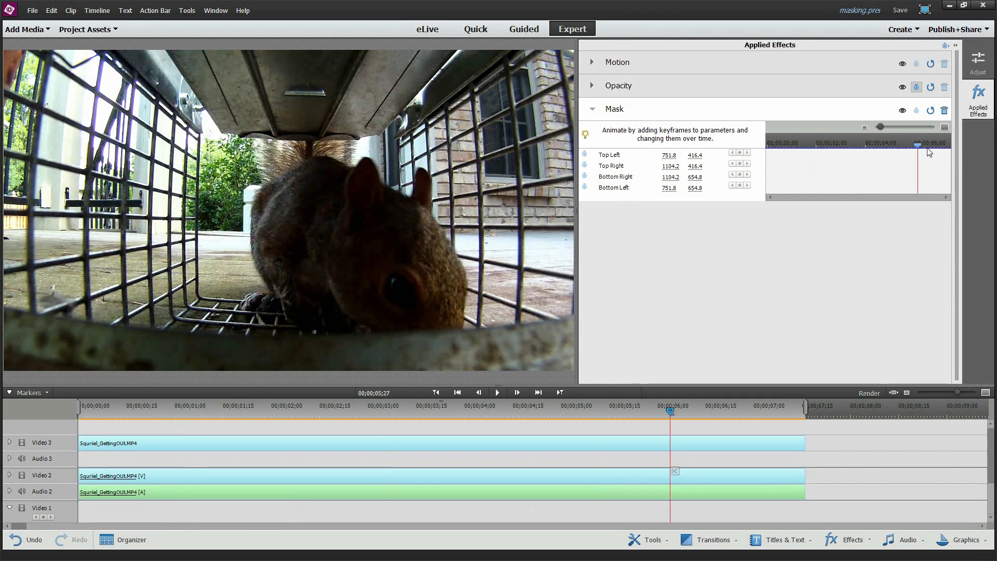
{"action": "left_click", "coordinate": [457, 392]}
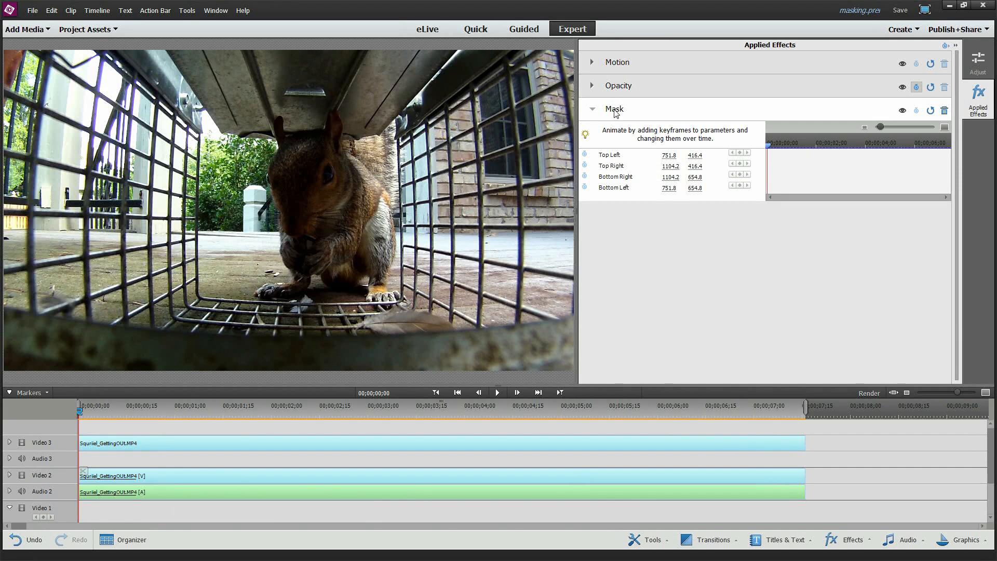
{"action": "left_click", "coordinate": [592, 108]}
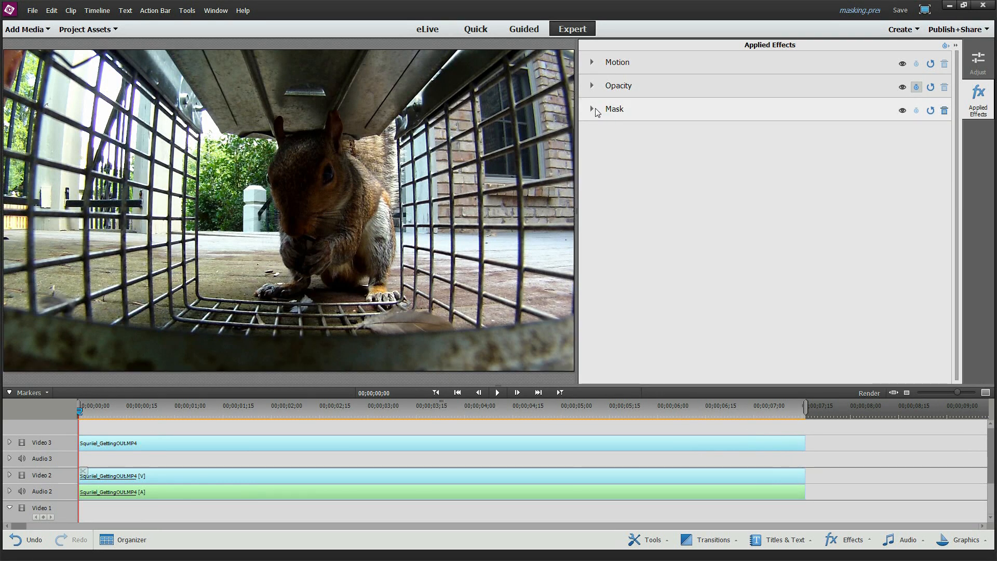
{"action": "left_click", "coordinate": [592, 108]}
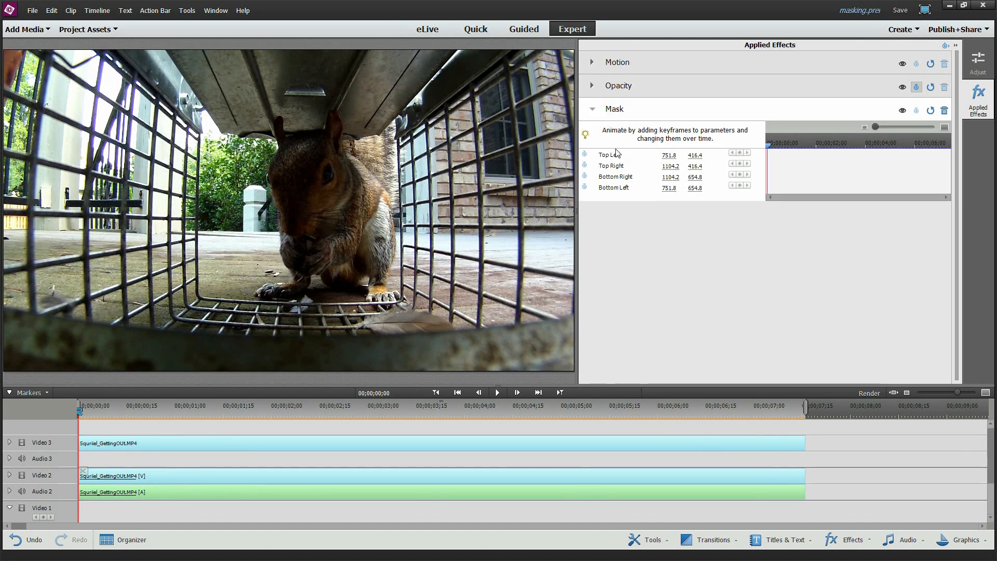
{"action": "left_click", "coordinate": [592, 108]}
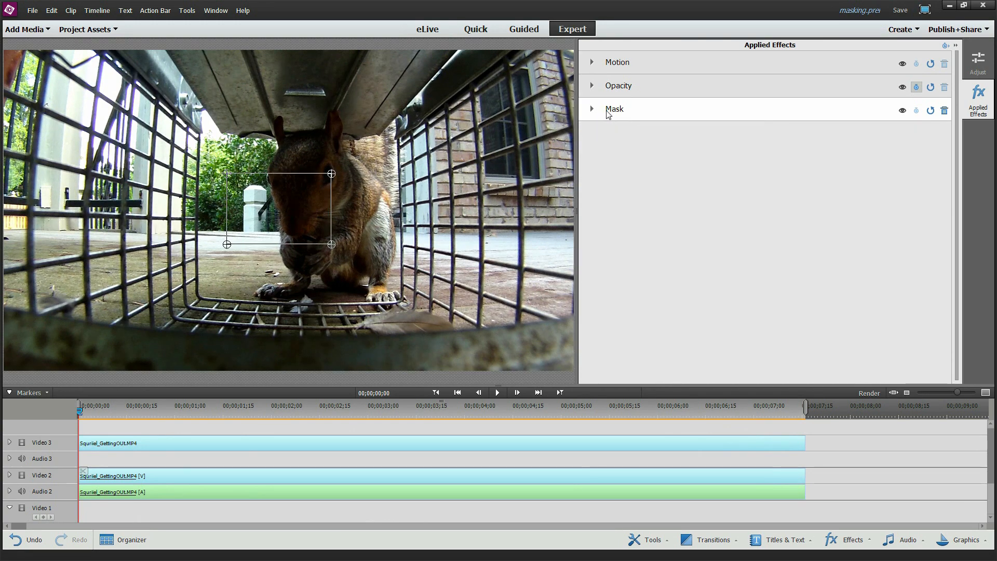
{"action": "left_click", "coordinate": [592, 109]}
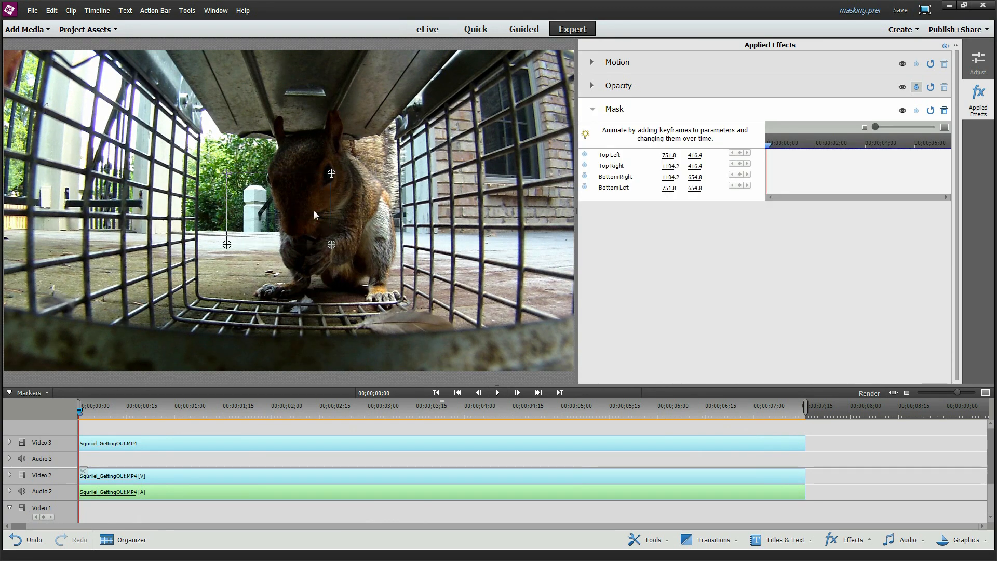
{"action": "mouse_move", "coordinate": [590, 141]}
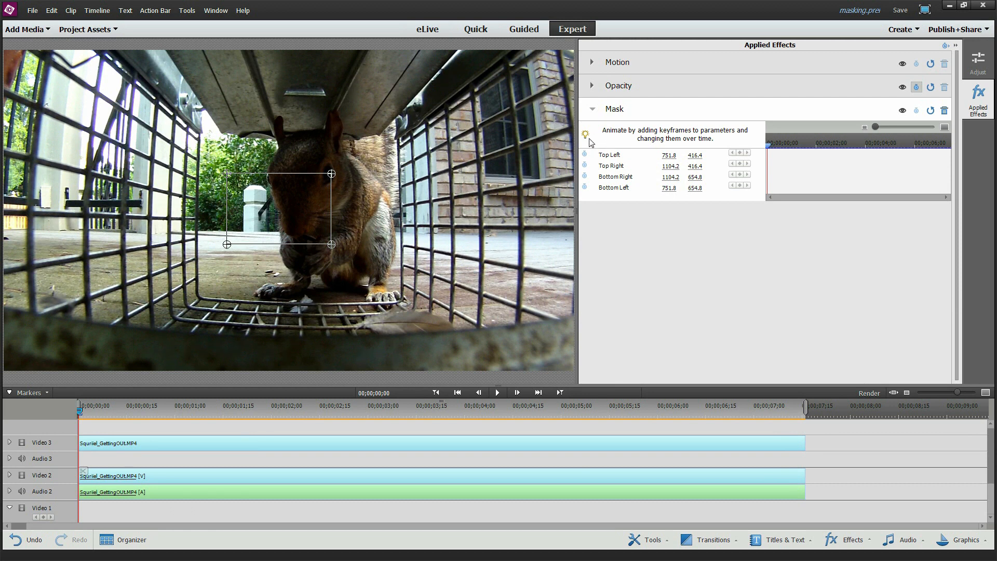
{"action": "mouse_move", "coordinate": [589, 139]}
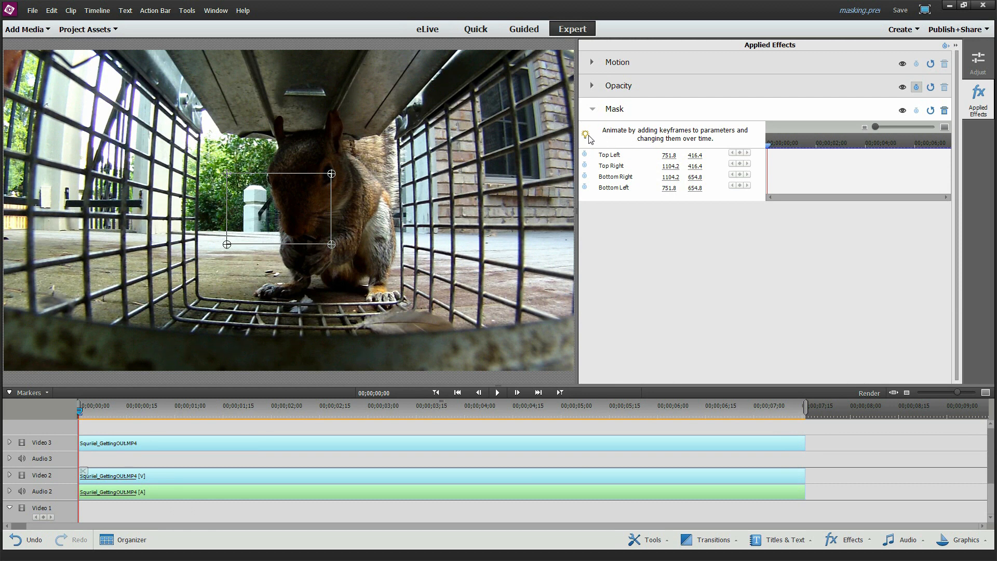
{"action": "mouse_move", "coordinate": [269, 210]}
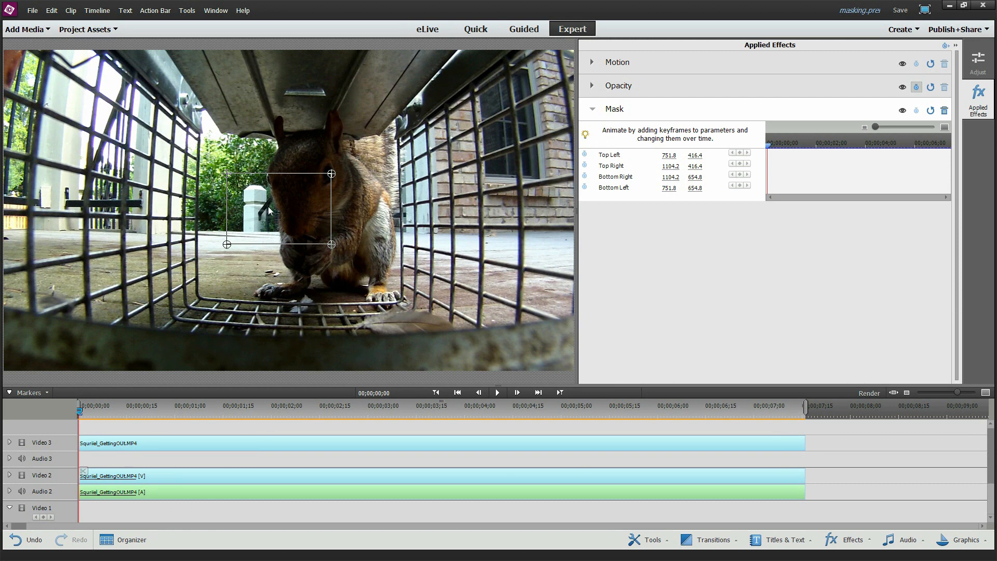
{"action": "mouse_move", "coordinate": [449, 204]}
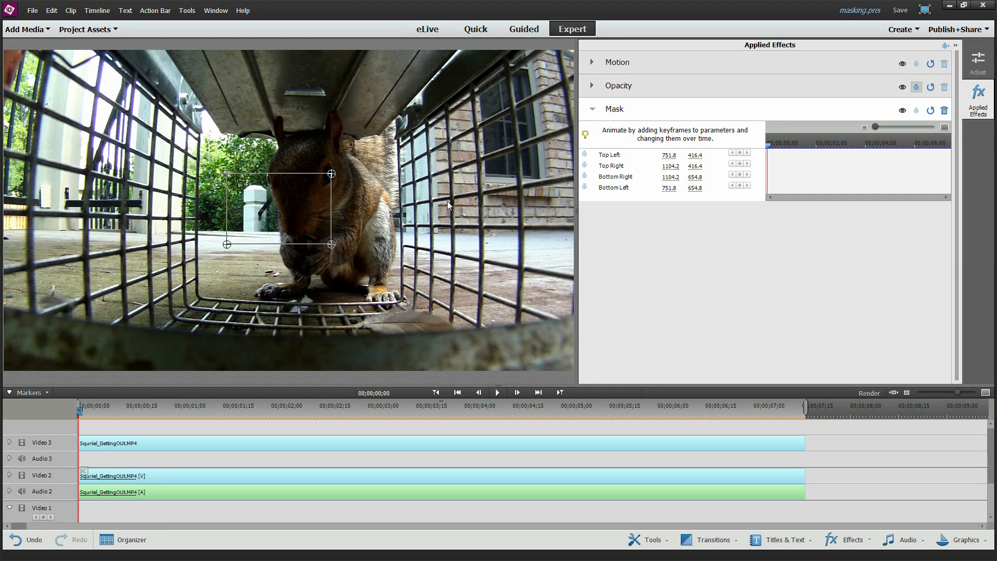
{"action": "mouse_move", "coordinate": [585, 164]}
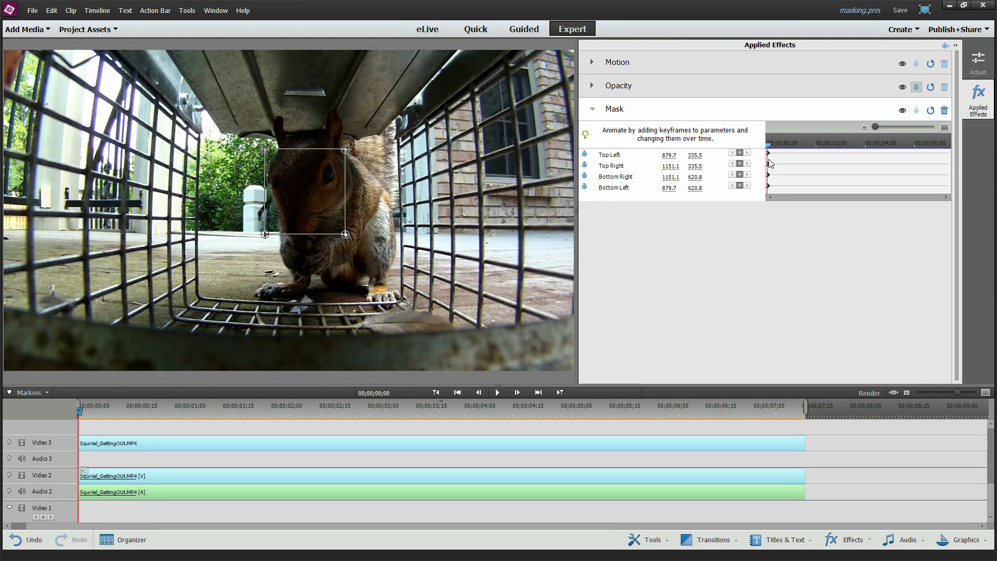
{"action": "mouse_move", "coordinate": [832, 93]}
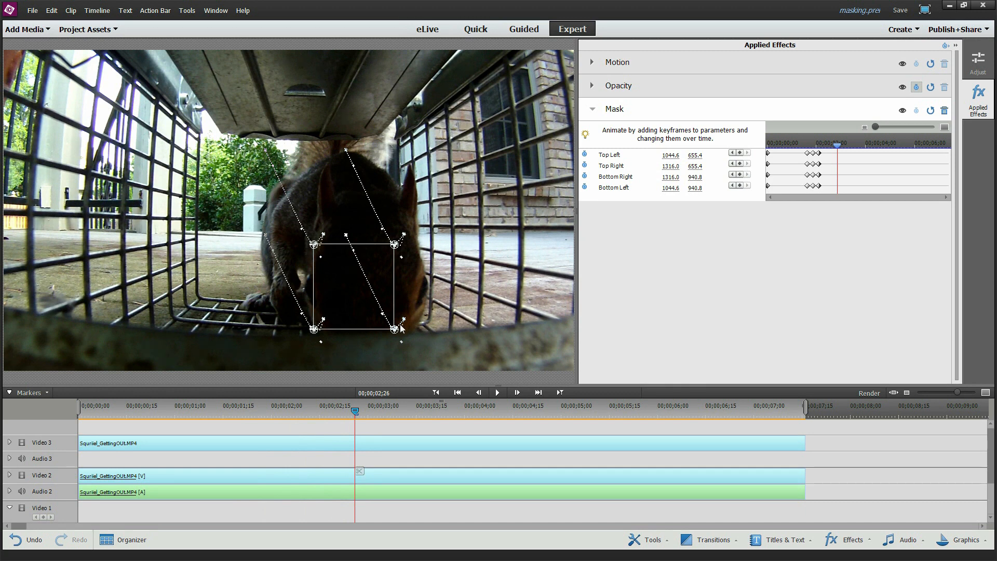
{"action": "mouse_move", "coordinate": [399, 336]}
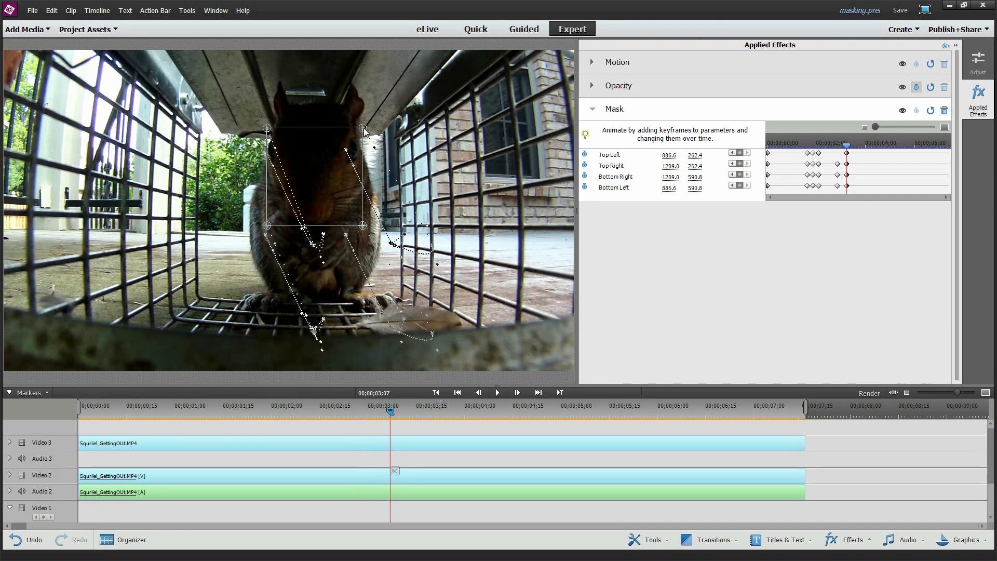
{"action": "mouse_move", "coordinate": [781, 143]}
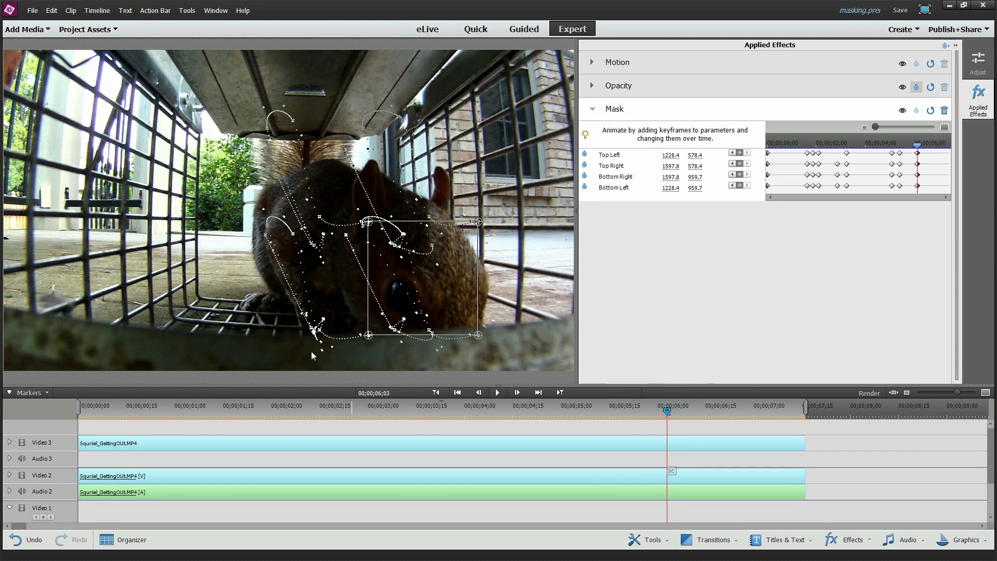
{"action": "mouse_move", "coordinate": [385, 428]}
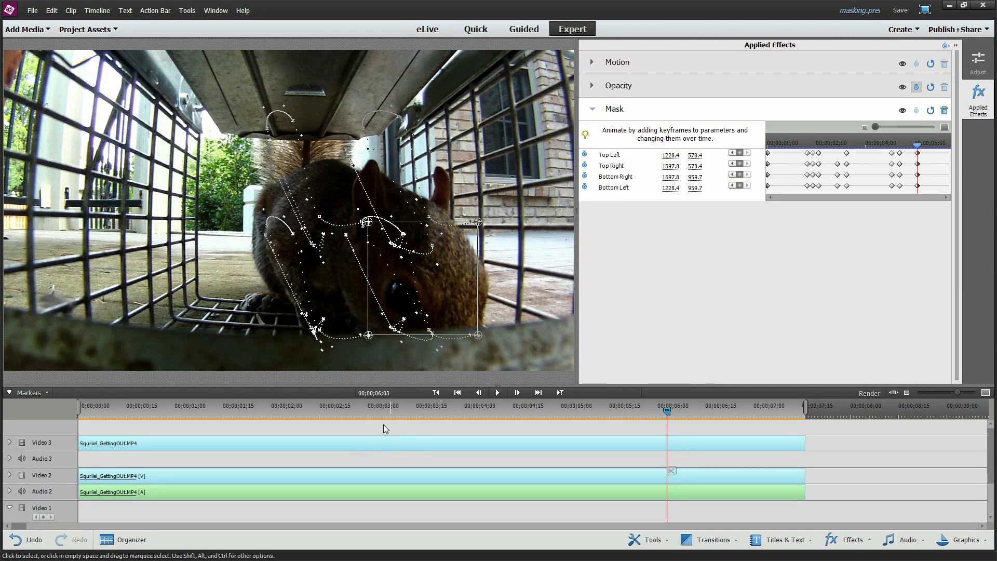
{"action": "left_click", "coordinate": [77, 406]}
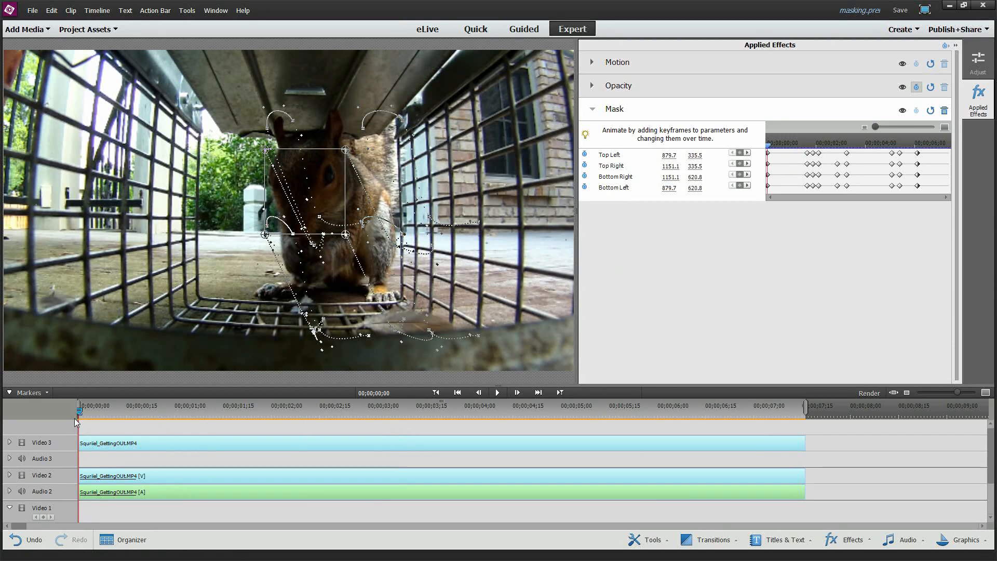
{"action": "mouse_move", "coordinate": [498, 393]}
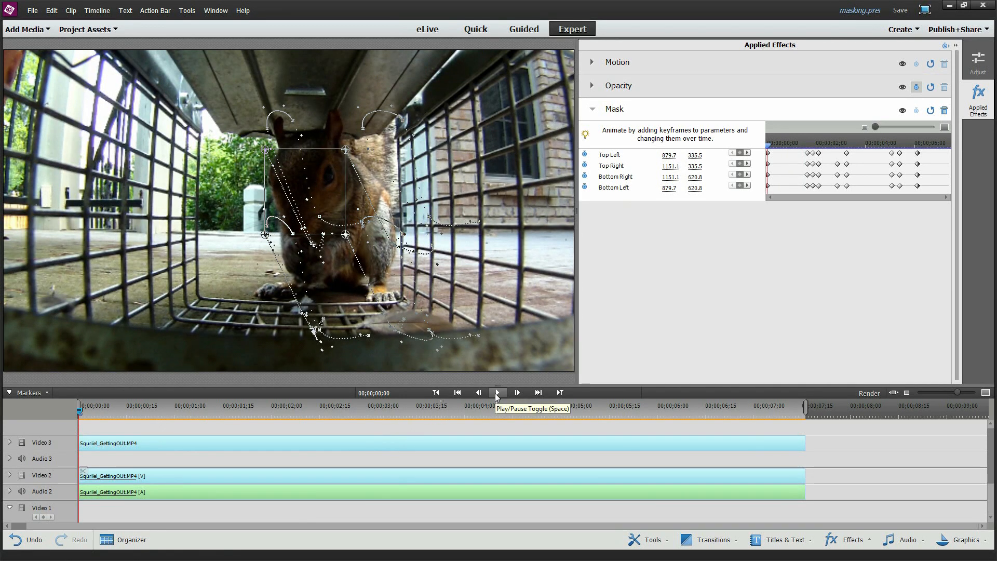
{"action": "left_click", "coordinate": [497, 391]}
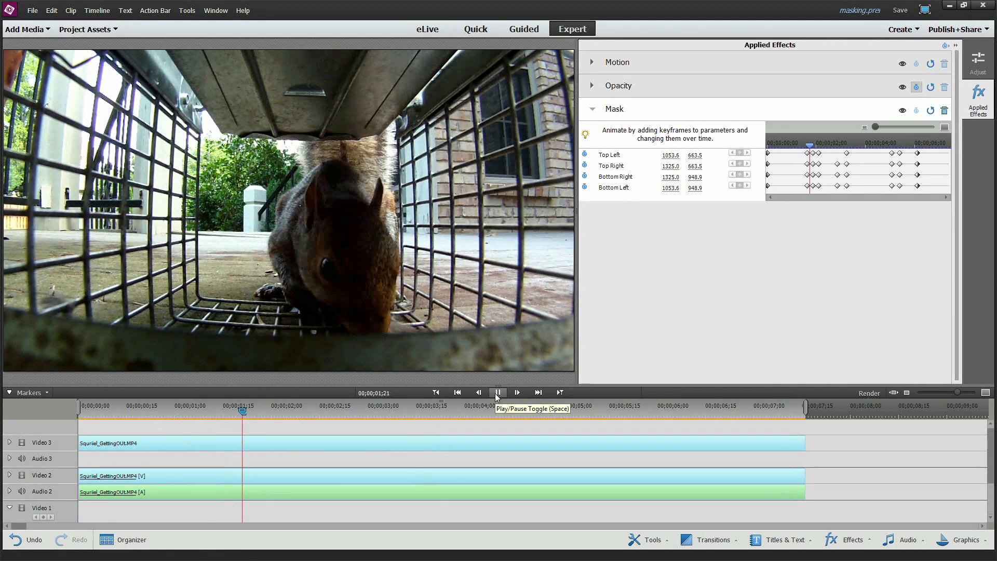
{"action": "left_click", "coordinate": [498, 393]}
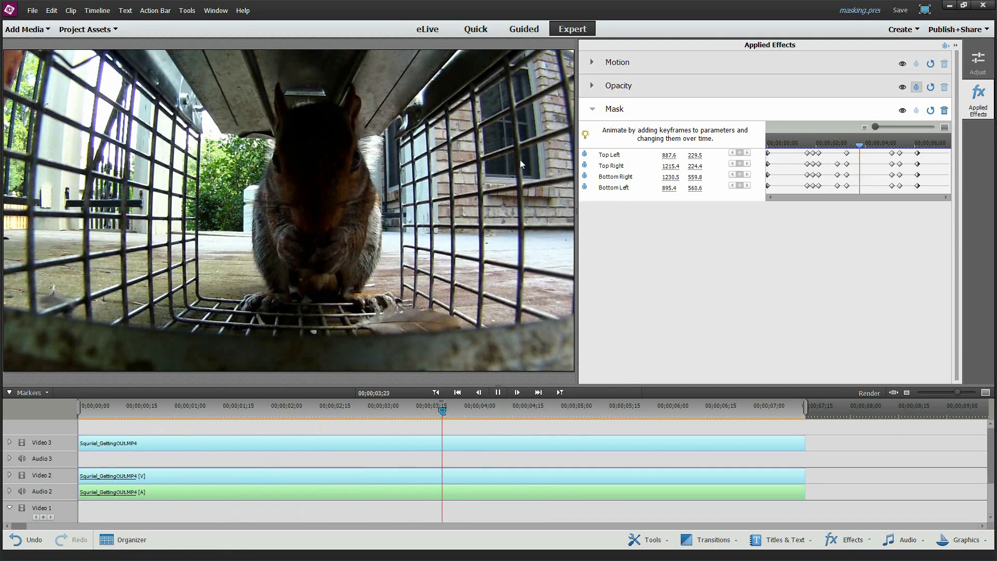
{"action": "left_click", "coordinate": [498, 392]}
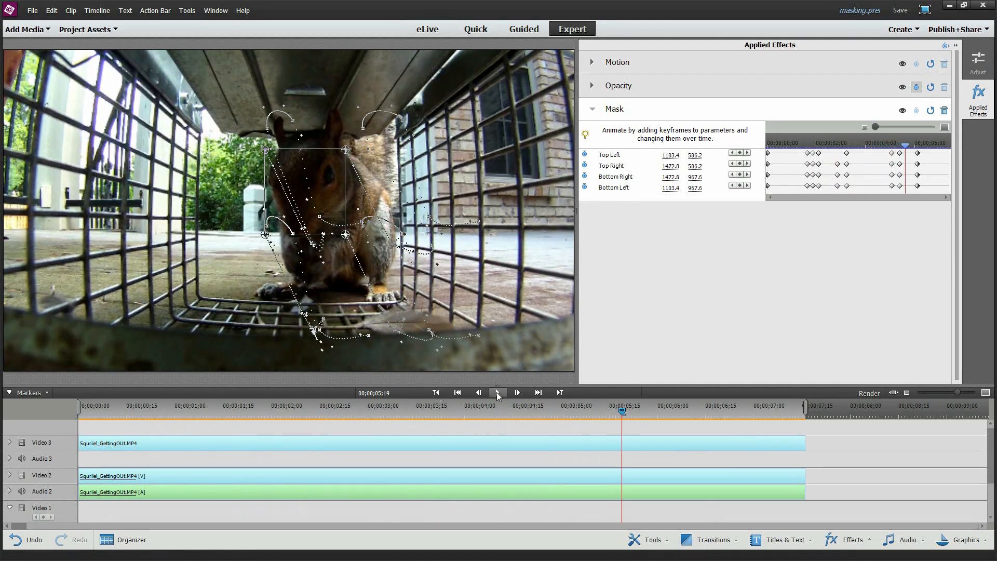
{"action": "left_click", "coordinate": [498, 392]}
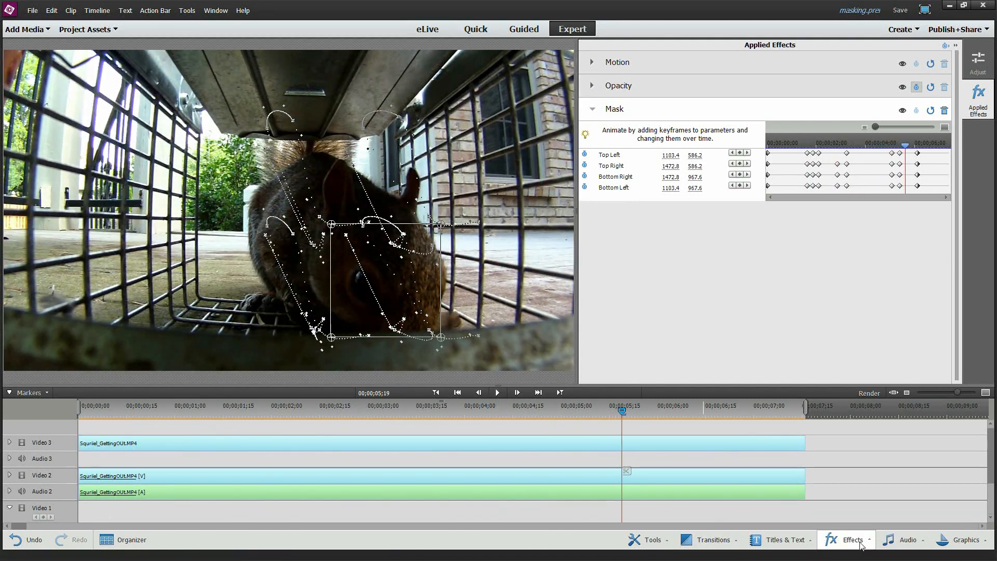
Open the Effects library to find Gaussian Blur.
{"action": "left_click", "coordinate": [851, 539]}
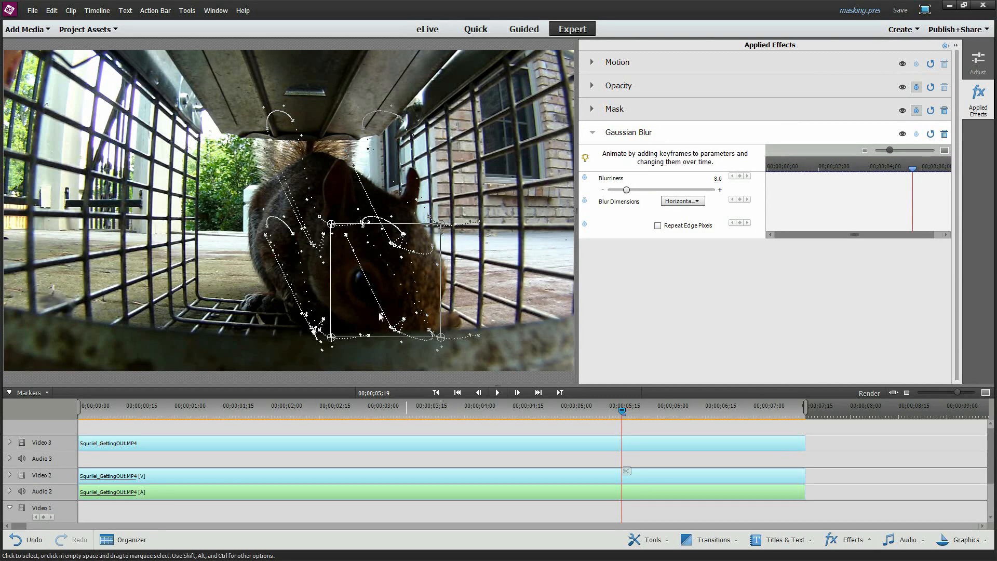
{"action": "mouse_move", "coordinate": [375, 282]}
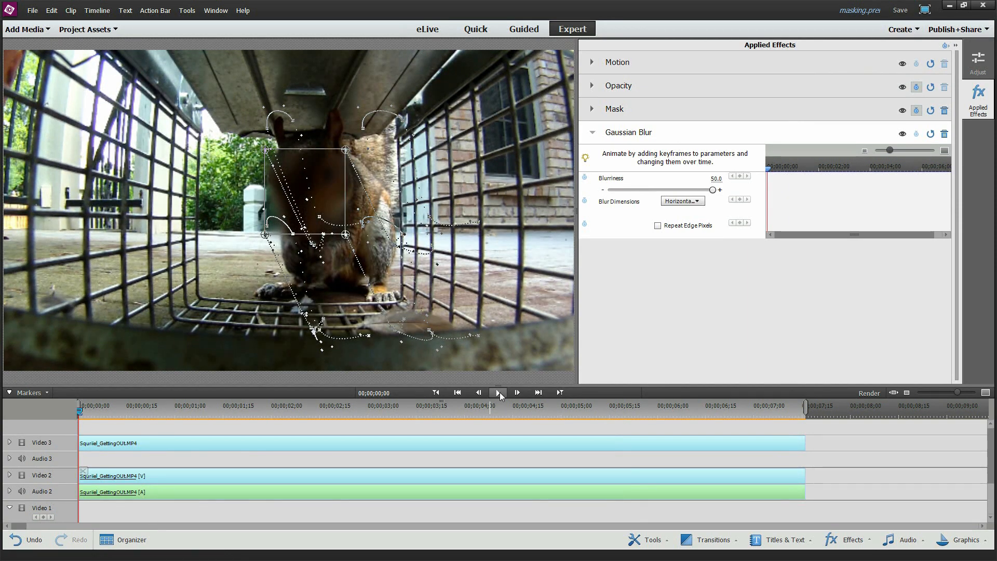
{"action": "left_click", "coordinate": [497, 392]}
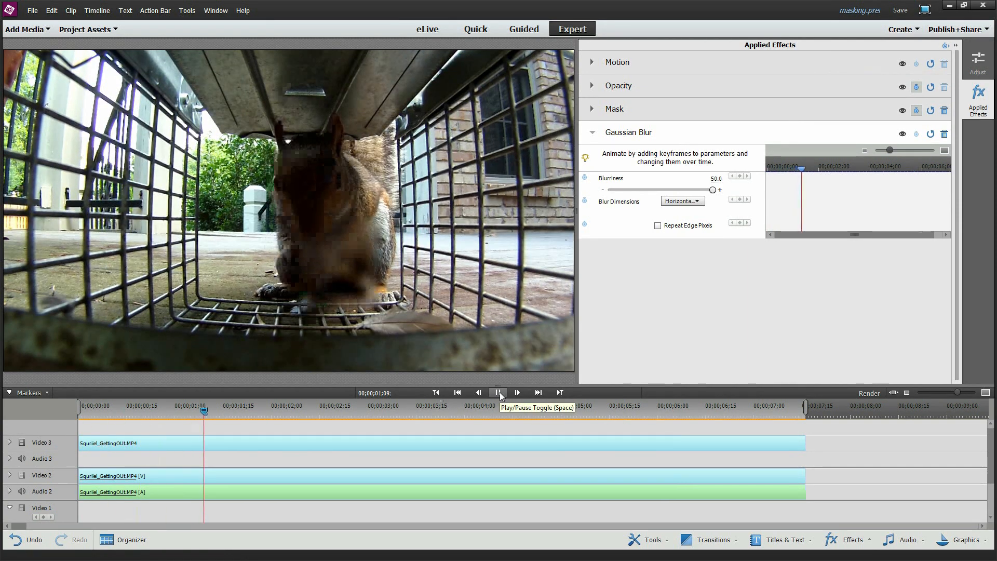
{"action": "left_click", "coordinate": [498, 391]}
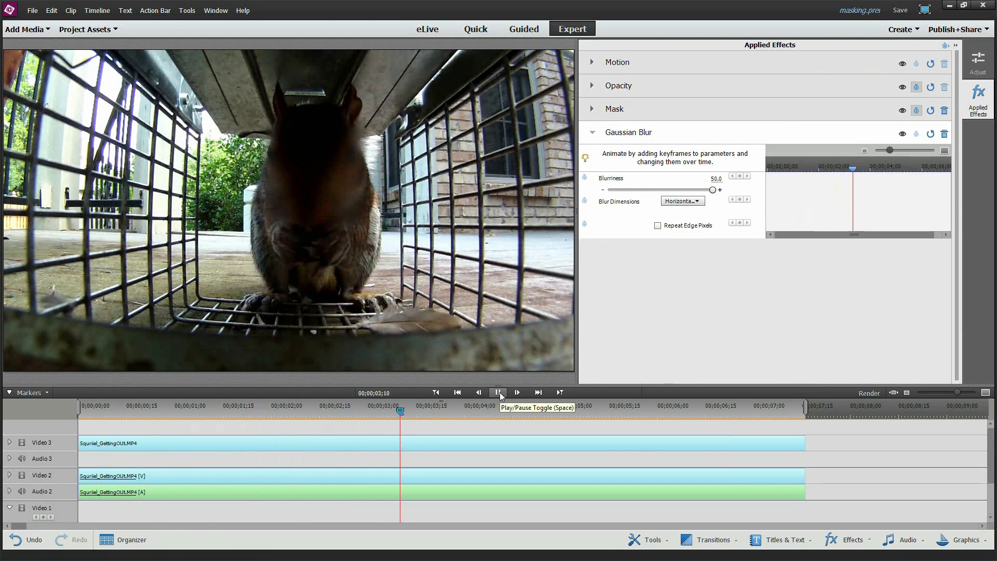
{"action": "left_click", "coordinate": [497, 391]}
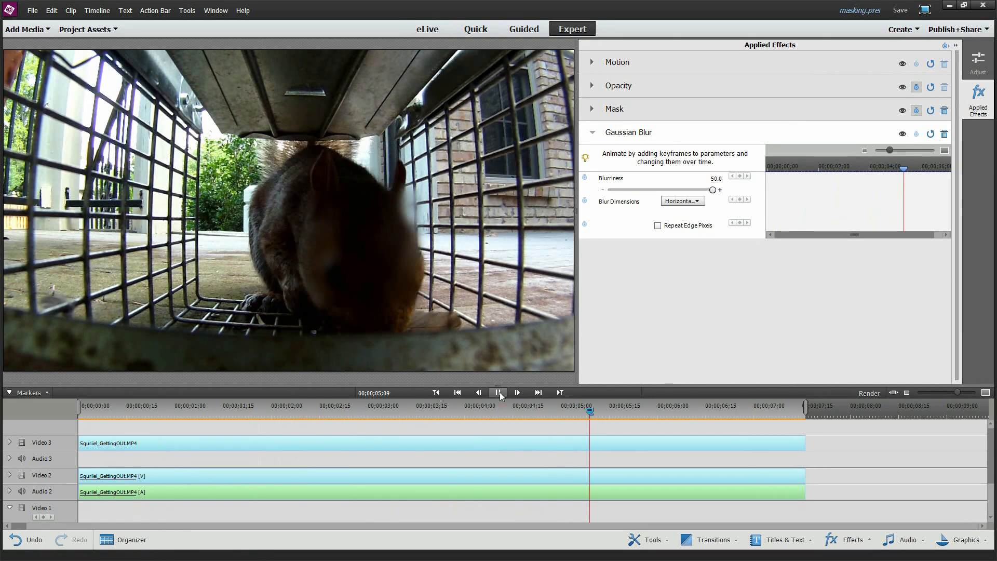
{"action": "left_click", "coordinate": [497, 392]}
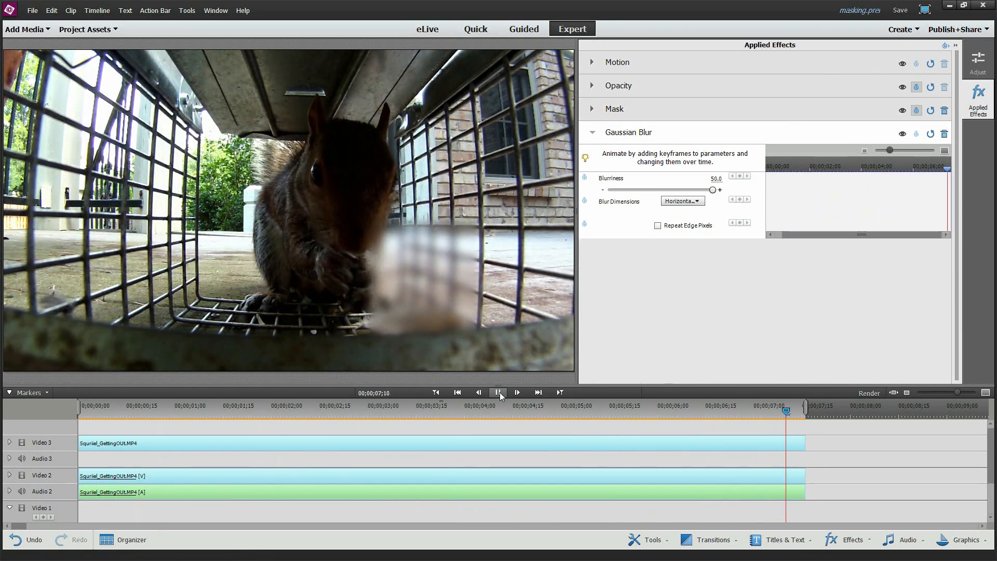
{"action": "left_click", "coordinate": [497, 392]}
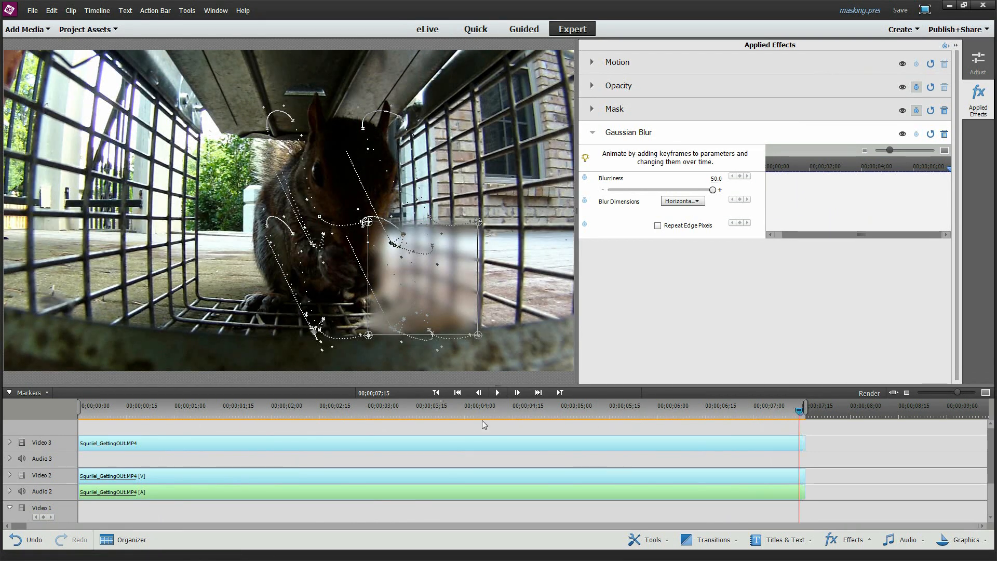
{"action": "left_click", "coordinate": [141, 406]}
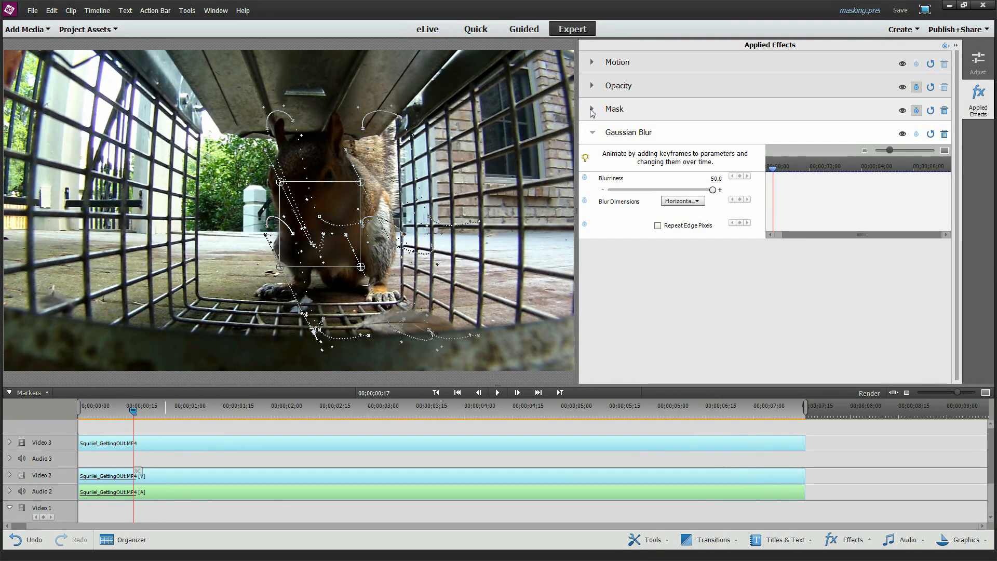
Expand the Mask corner settings and keyframes, then open the Effects library.
{"action": "left_click", "coordinate": [592, 108]}
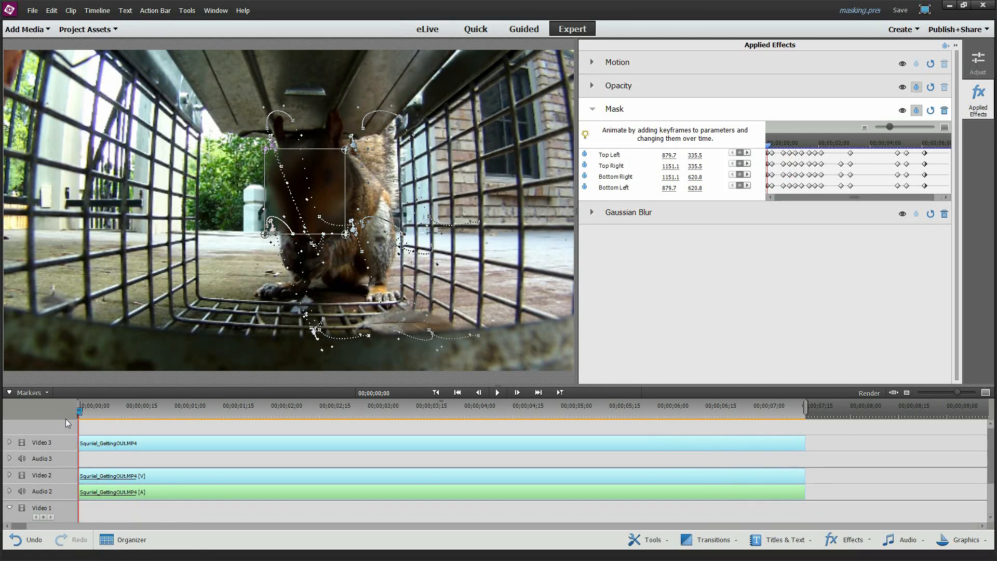
{"action": "left_click", "coordinate": [847, 539]}
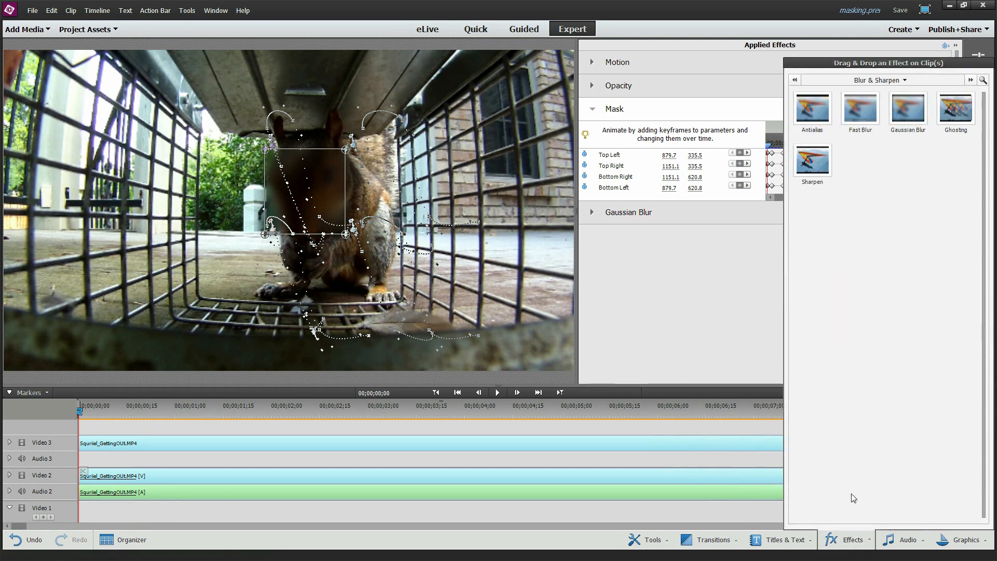
Browse the Channel, Image Control and Color Correction categories, ending on Image Control.
{"action": "left_click", "coordinate": [884, 79]}
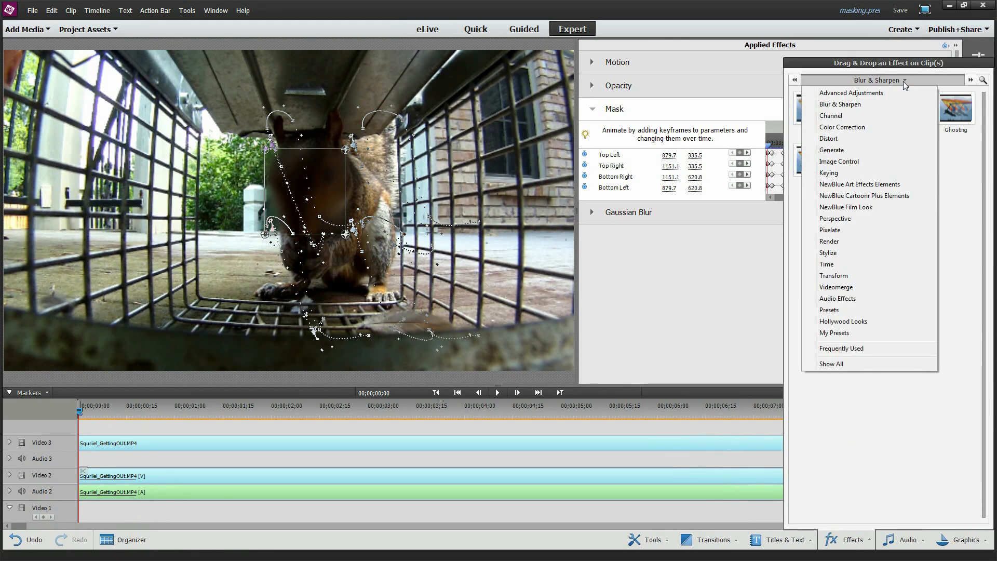
{"action": "mouse_move", "coordinate": [850, 93]}
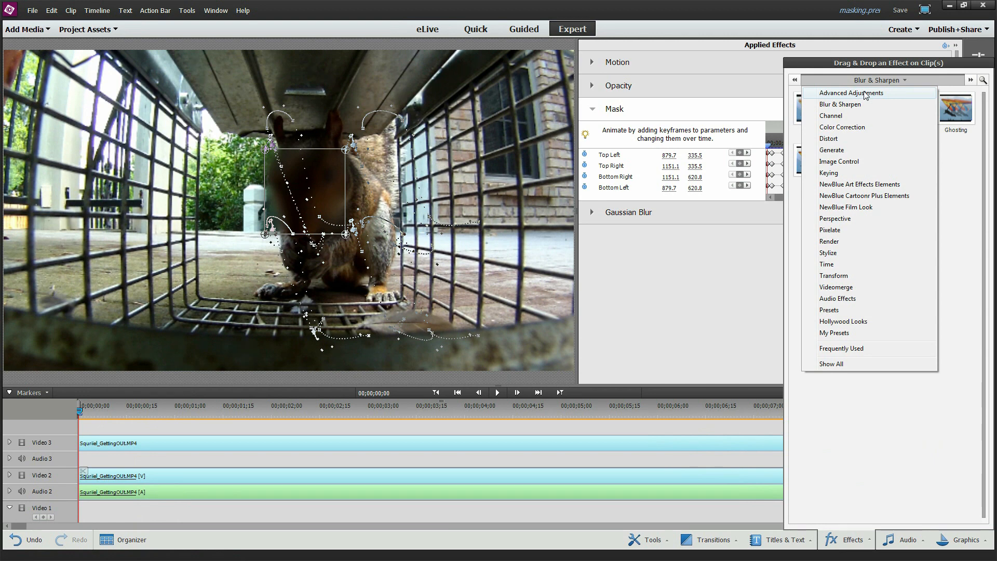
{"action": "left_click", "coordinate": [852, 93]}
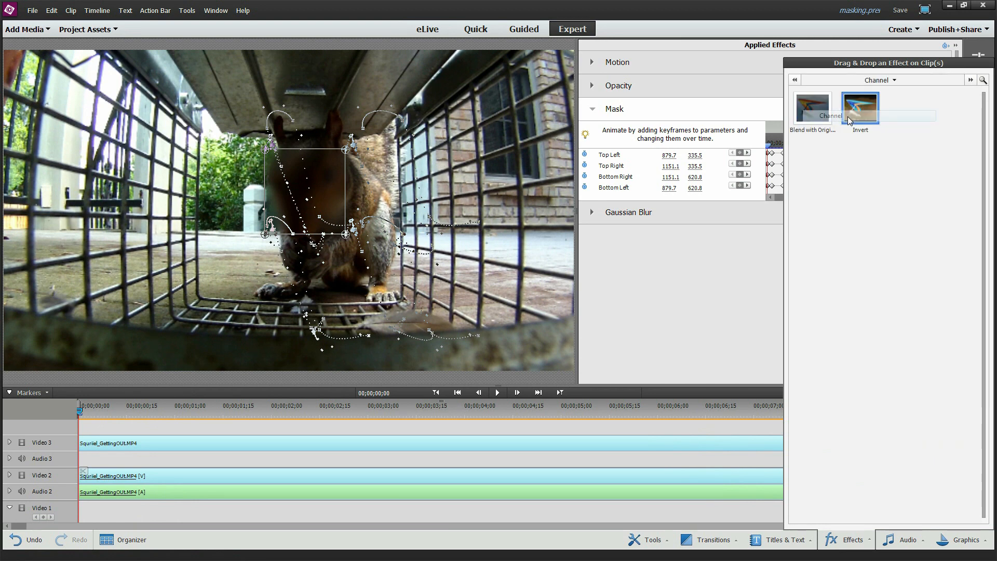
{"action": "left_click", "coordinate": [879, 80]}
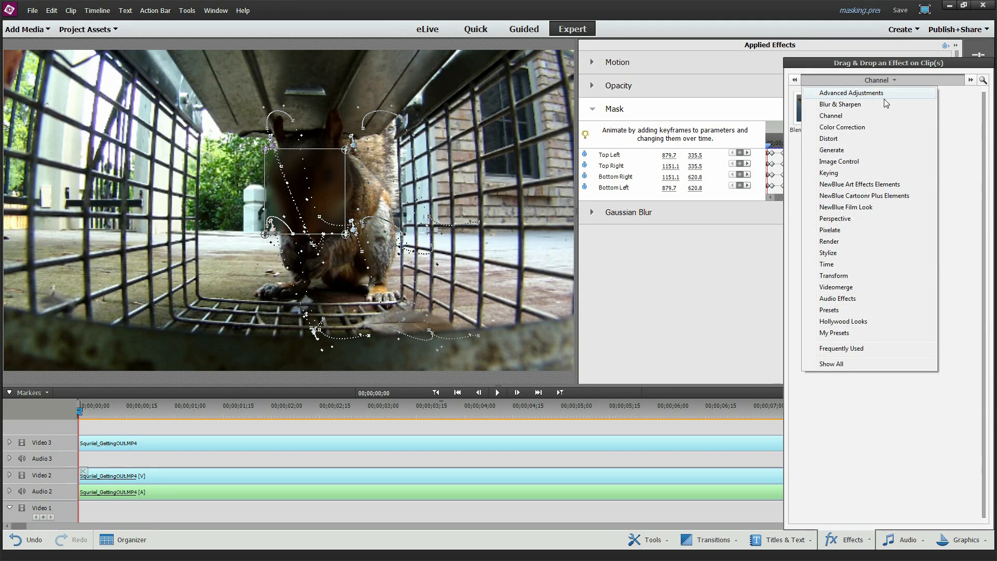
{"action": "mouse_move", "coordinate": [865, 128]}
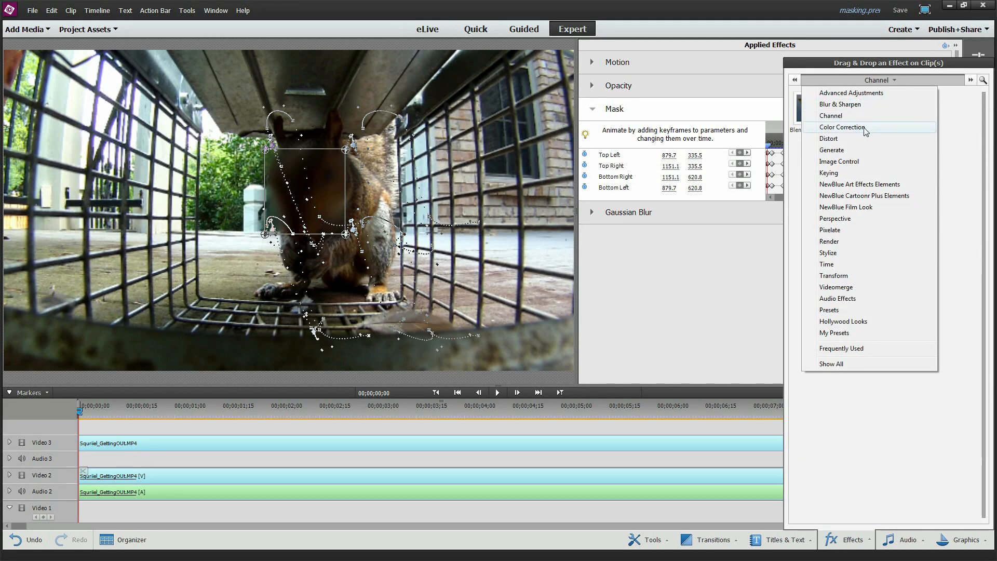
{"action": "left_click", "coordinate": [839, 161]}
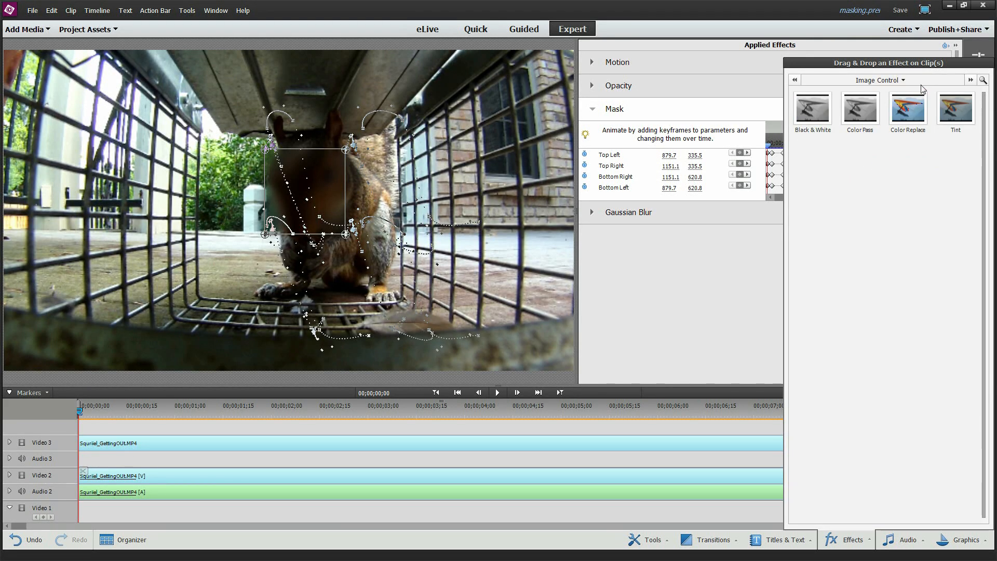
{"action": "left_click", "coordinate": [879, 80]}
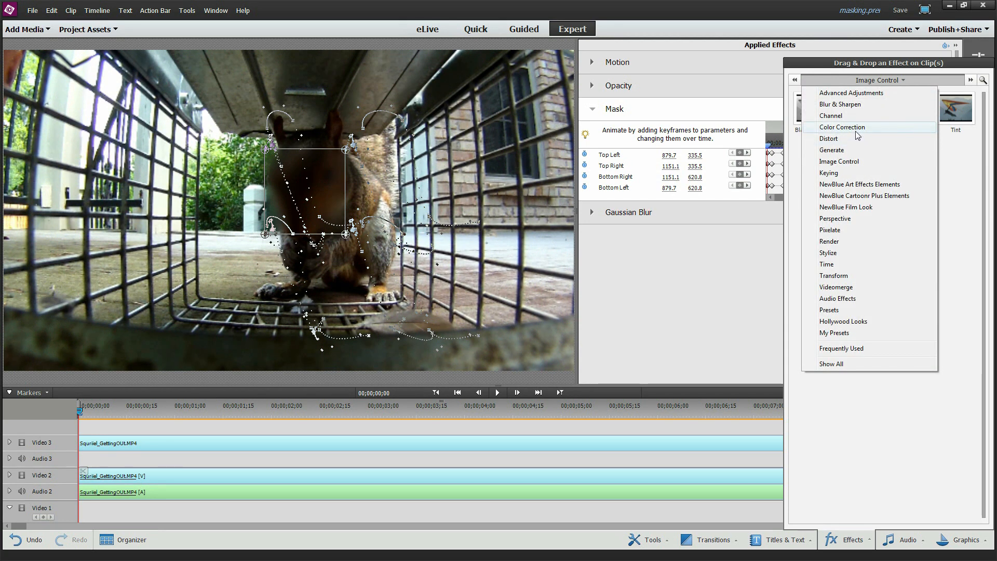
{"action": "left_click", "coordinate": [841, 127]}
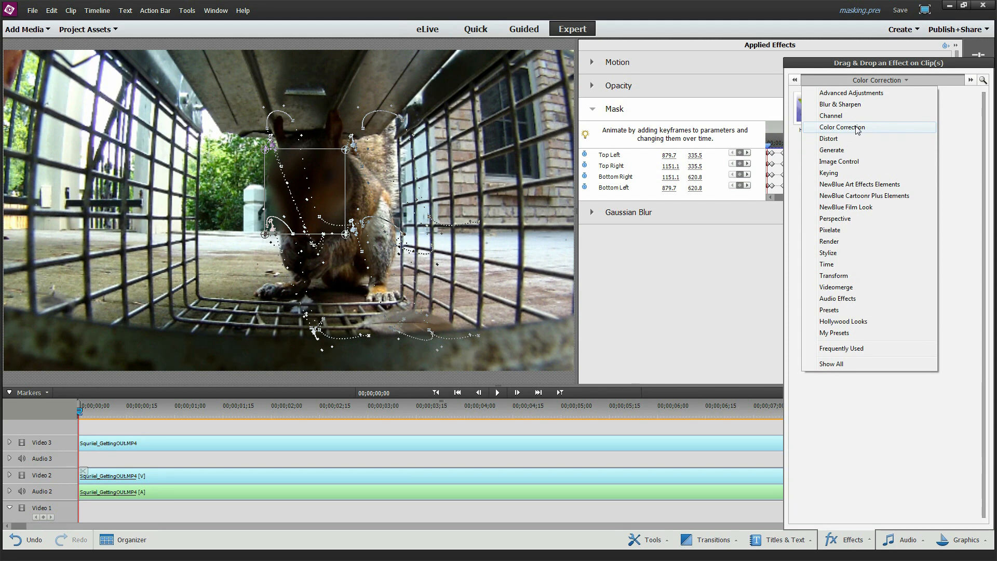
{"action": "left_click", "coordinate": [850, 93]}
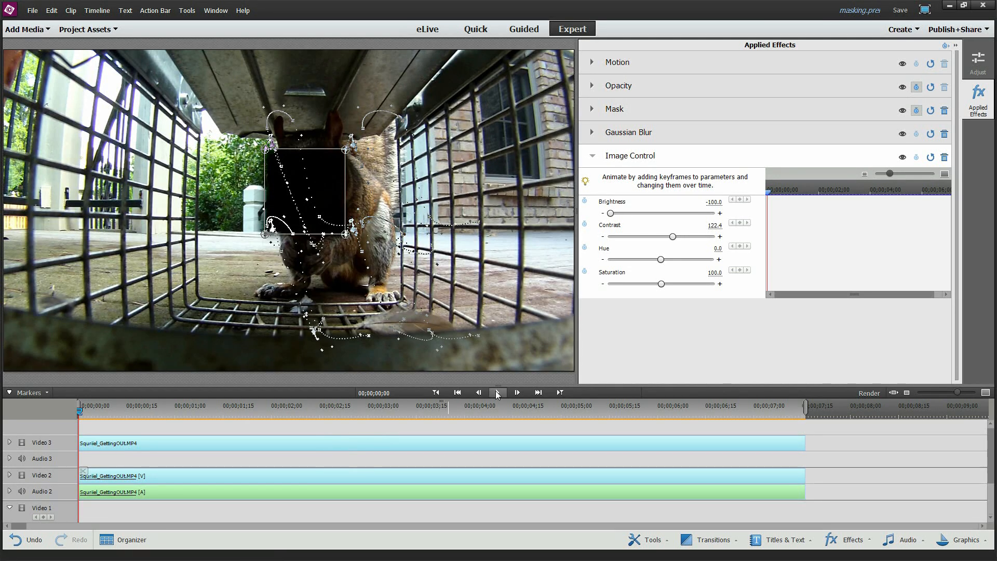
Play the clip to check the black patch covering the squirrel's face.
{"action": "left_click", "coordinate": [498, 392]}
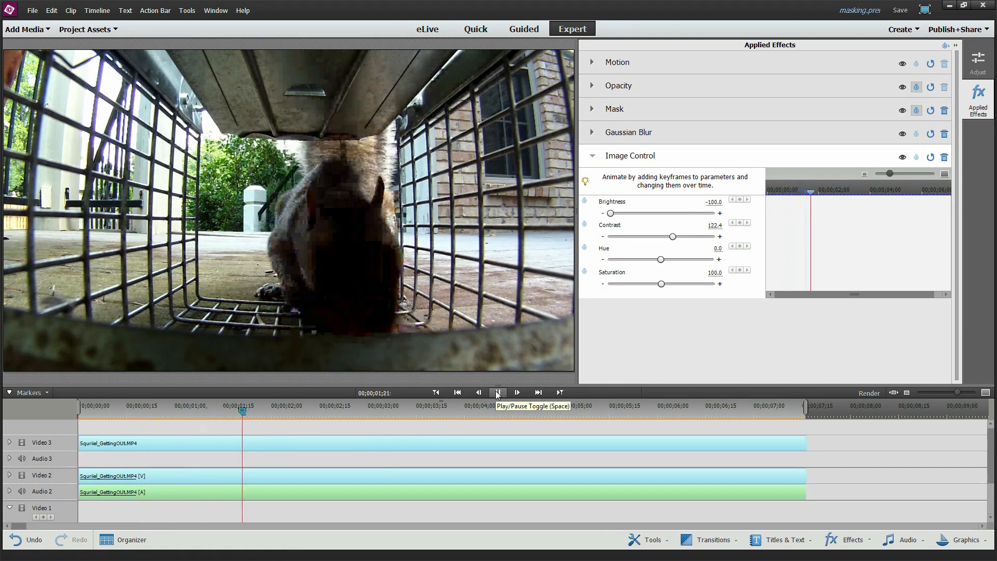
{"action": "left_click", "coordinate": [497, 391]}
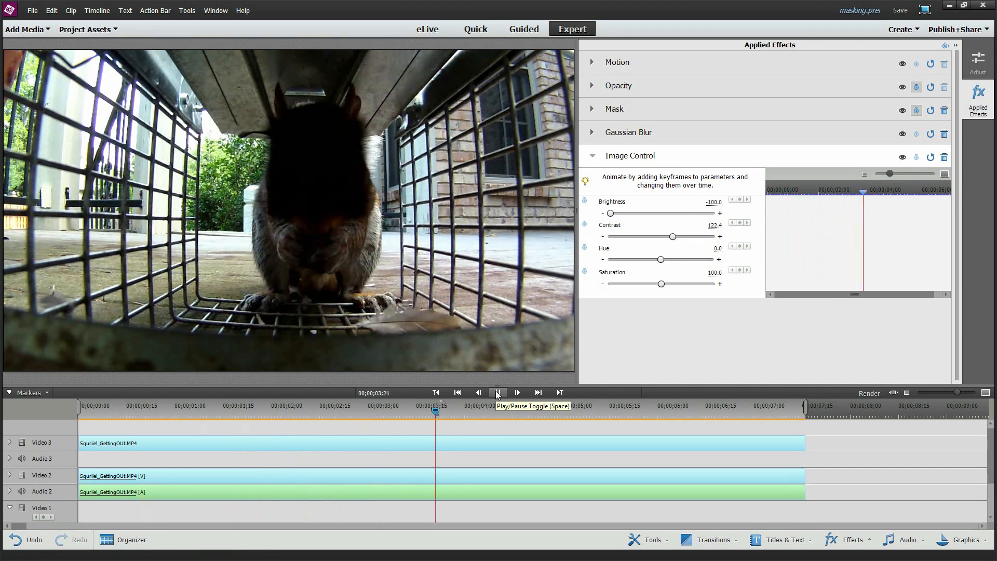
{"action": "left_click", "coordinate": [498, 392]}
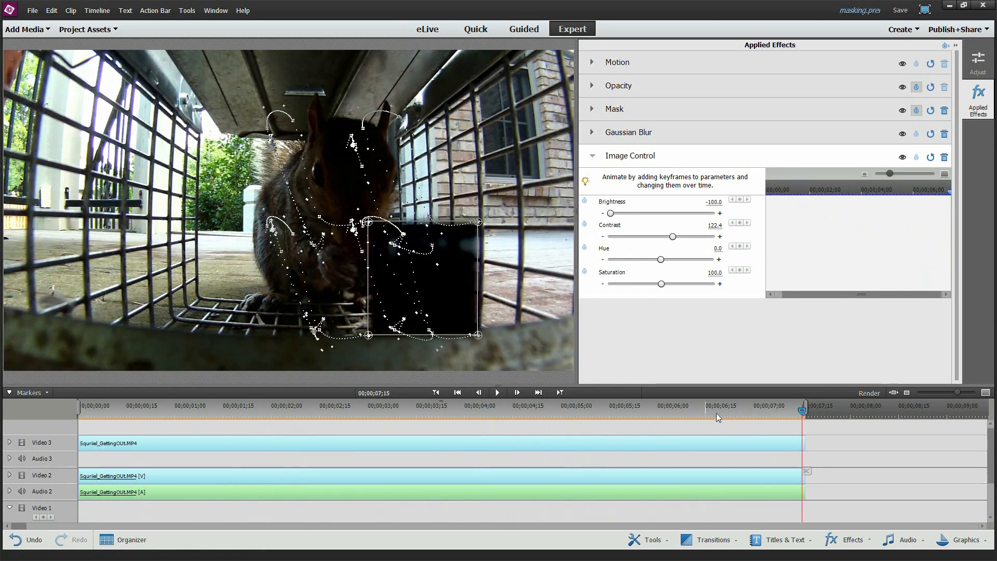
{"action": "left_click", "coordinate": [646, 410]}
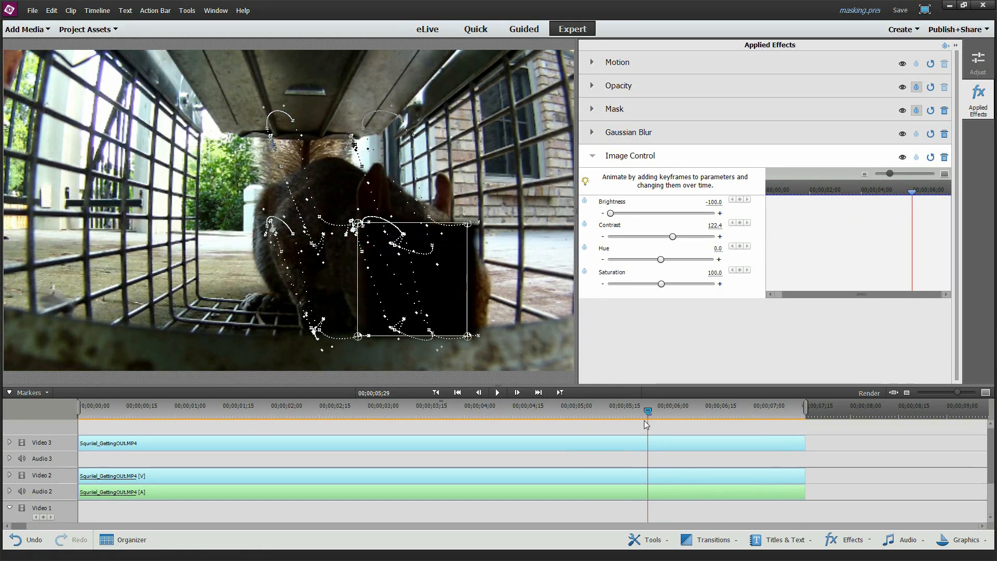